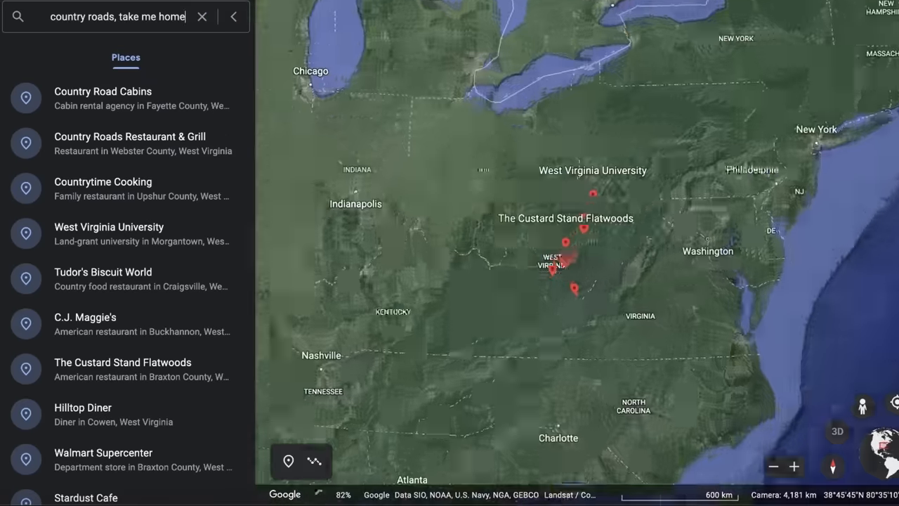
- Bring up PCBWay's PCB Assembly page and scroll through its quote form and offerings
scroll(up, 3)
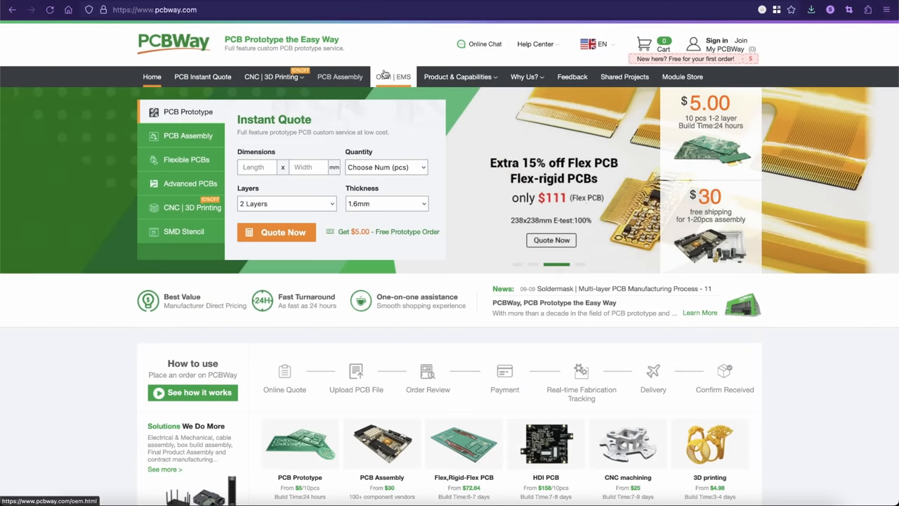
click(340, 77)
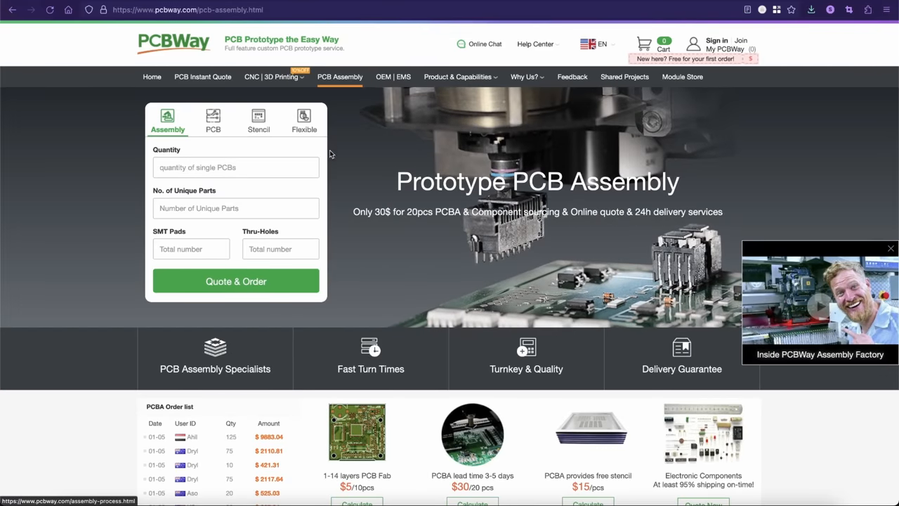
scroll(down, 3)
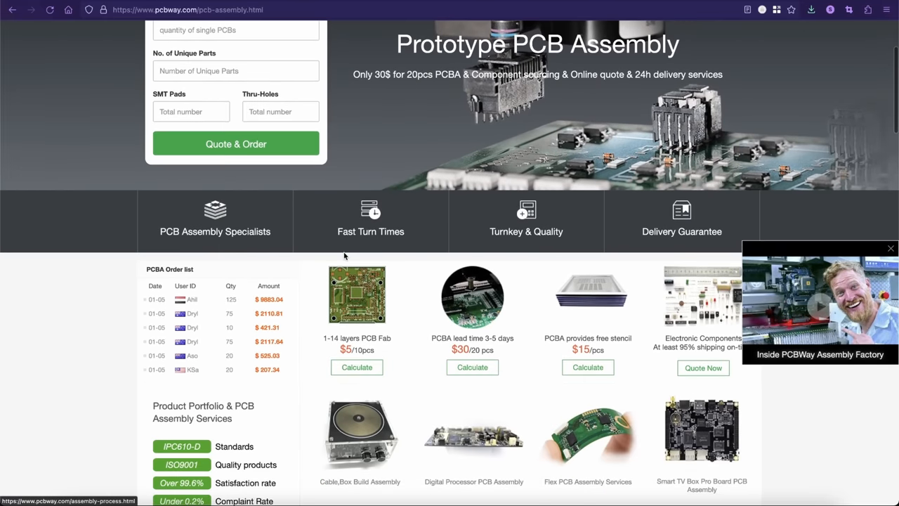
scroll(down, 3)
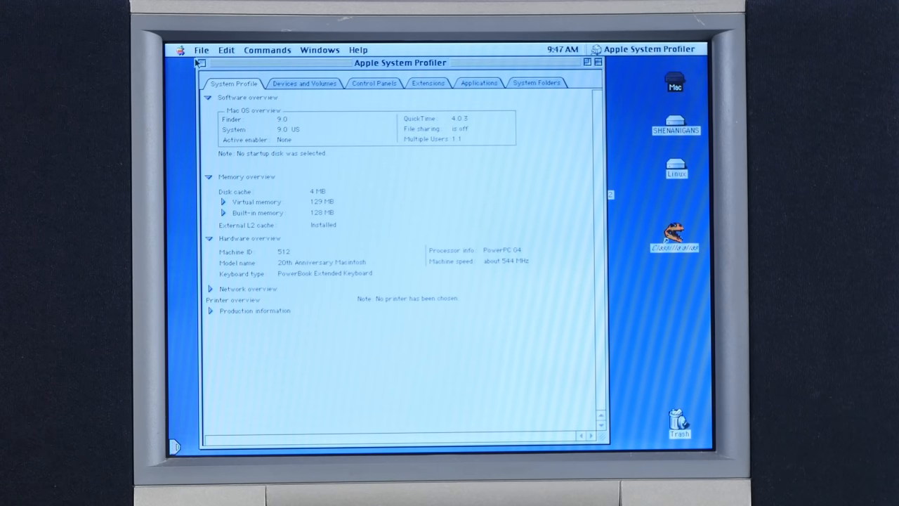
- Close the Apple System Profiler report to return to the Finder desktop
click(199, 63)
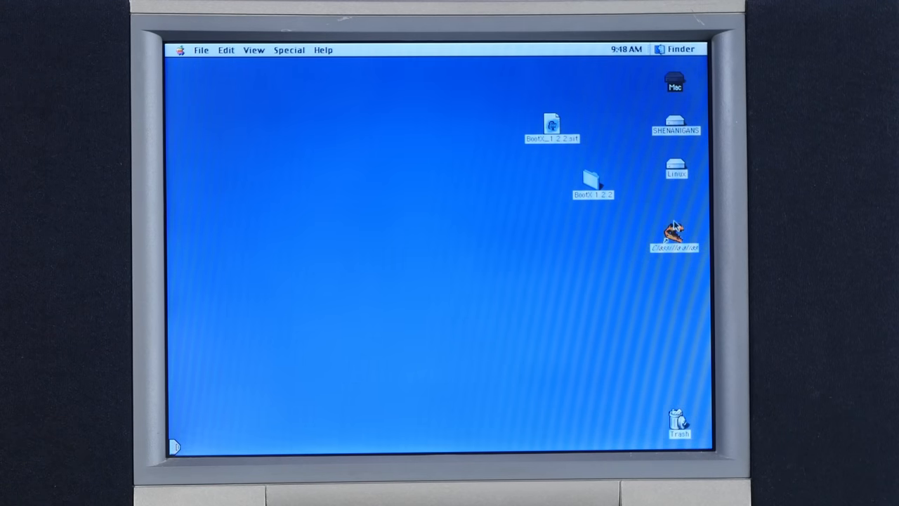
- Launch Classilla and enter the local server address 192.168.1.6:4000/maczip
double_click(674, 236)
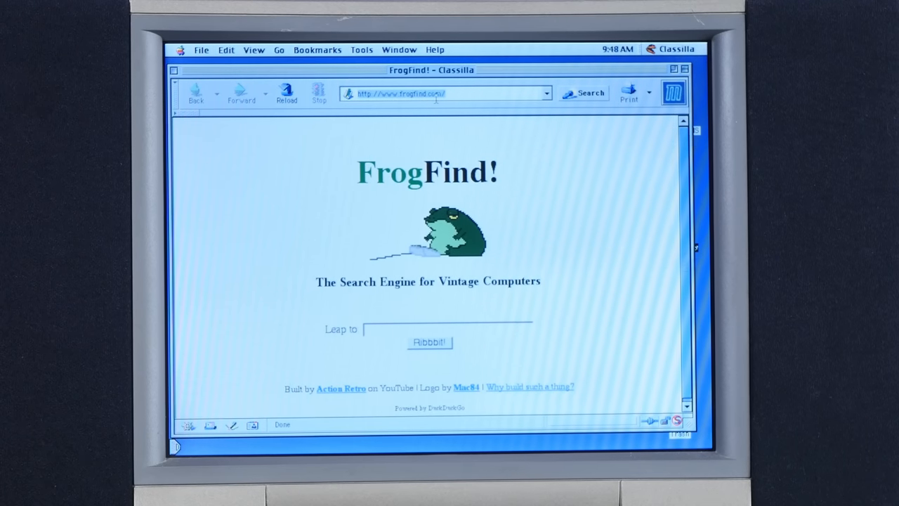
text(192.168.1.6)
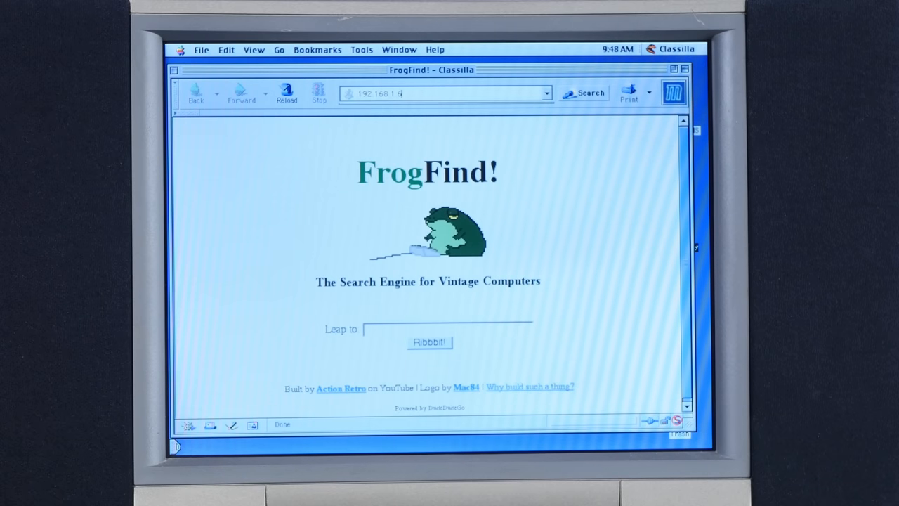
text(:4000)
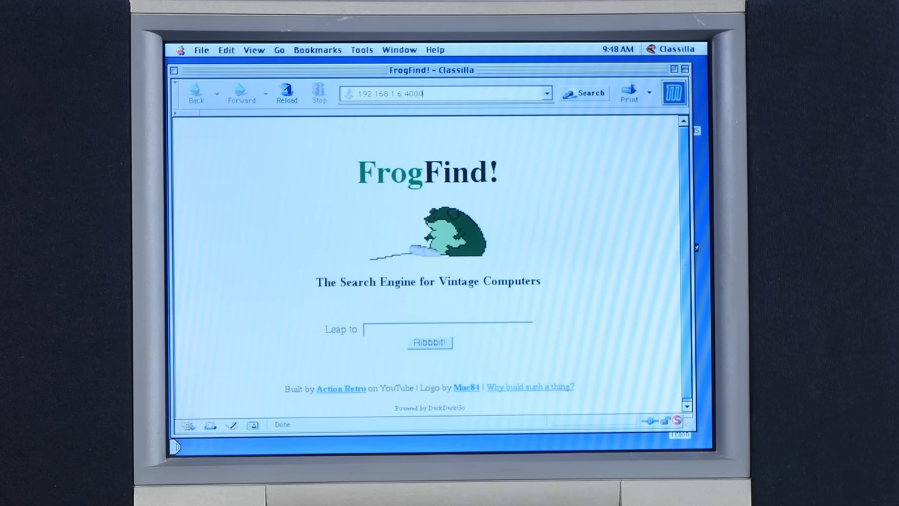
text(/maczip)
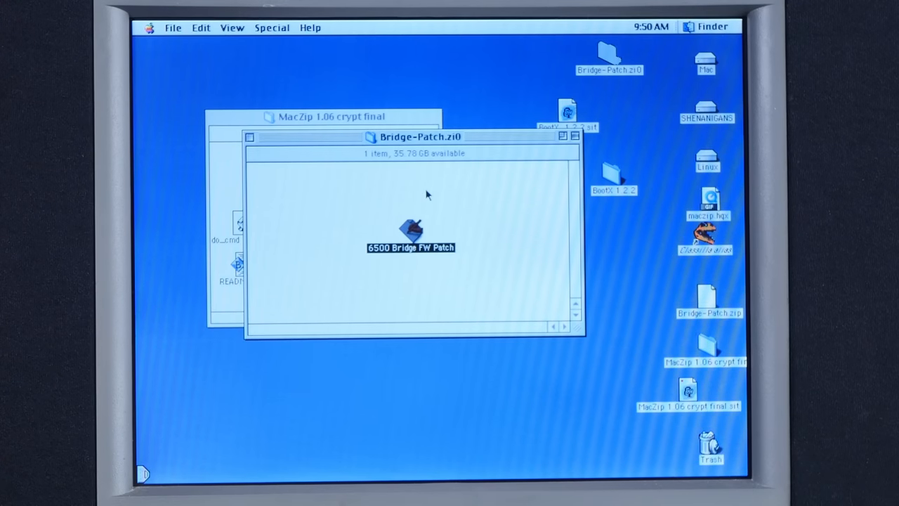
mouse_move(414, 227)
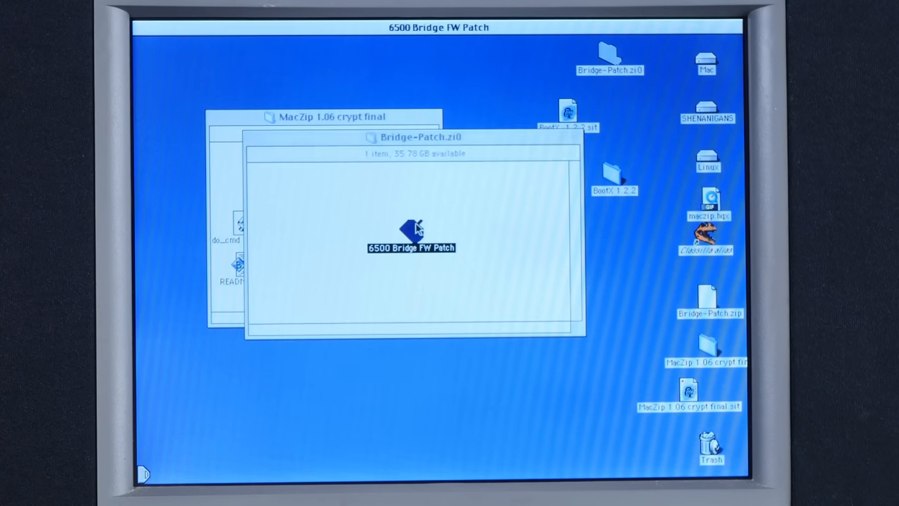
- Launch the 6500 Bridge FW Patch and answer y to the continue prompt
double_click(410, 232)
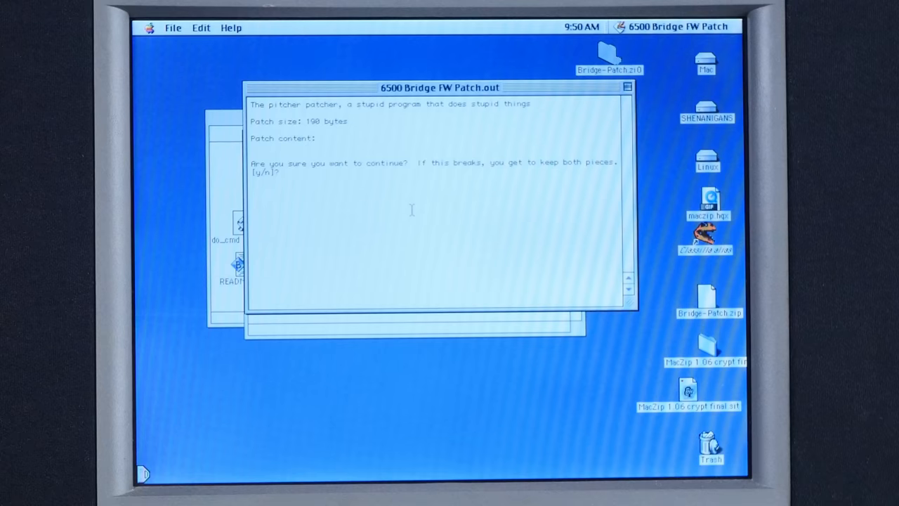
text(y)
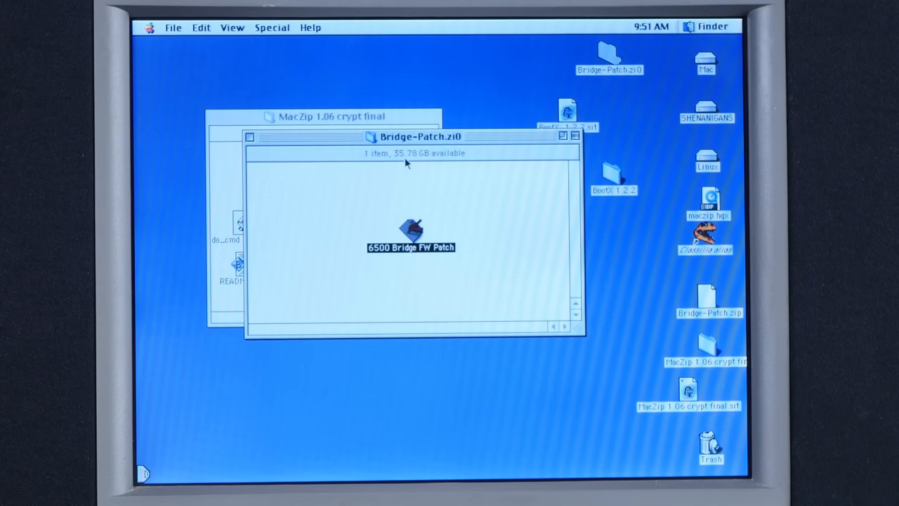
mouse_move(276, 136)
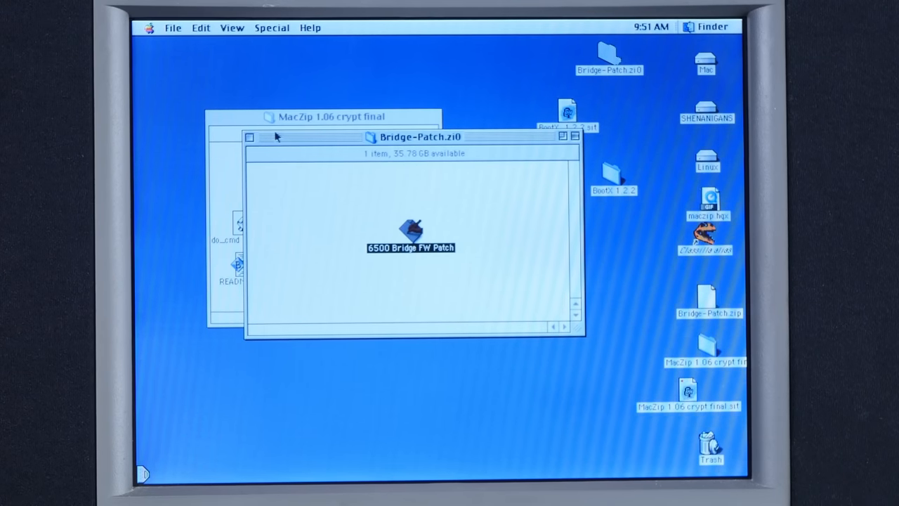